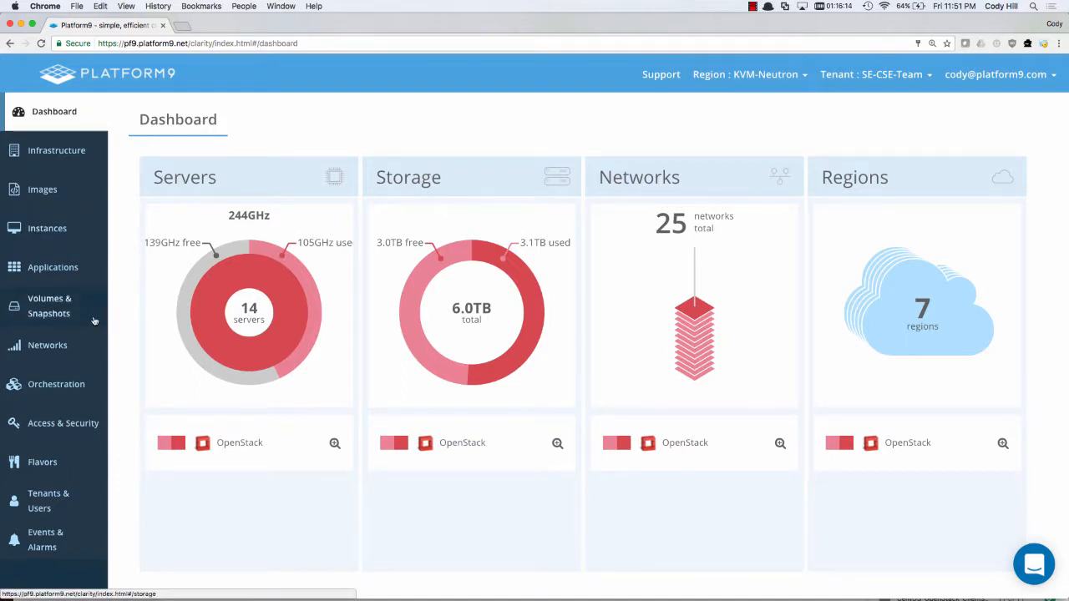
pyautogui.moveTo(130, 219)
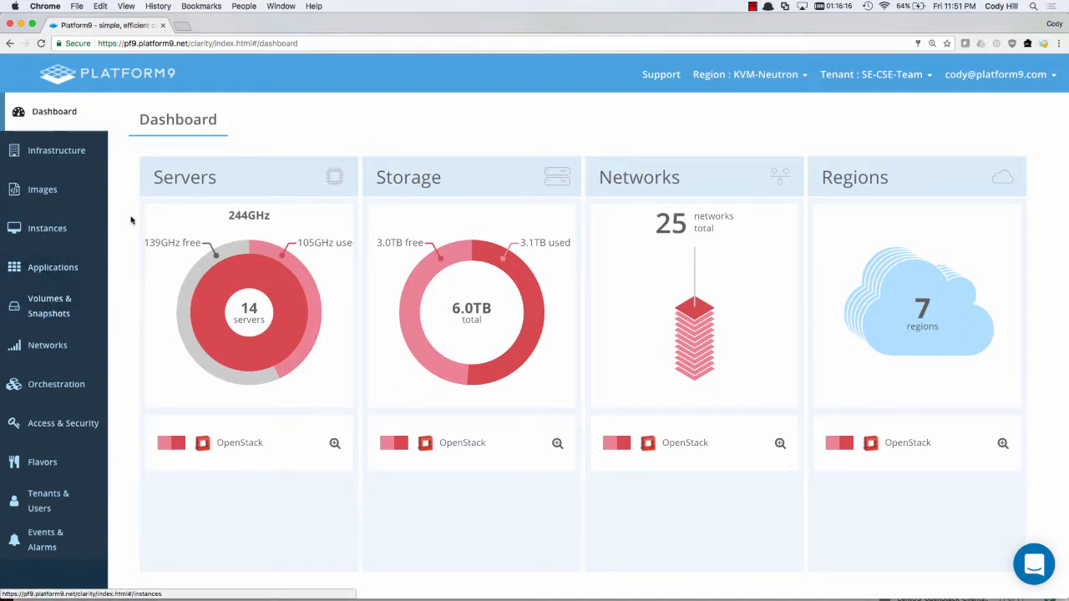
pyautogui.moveTo(46, 228)
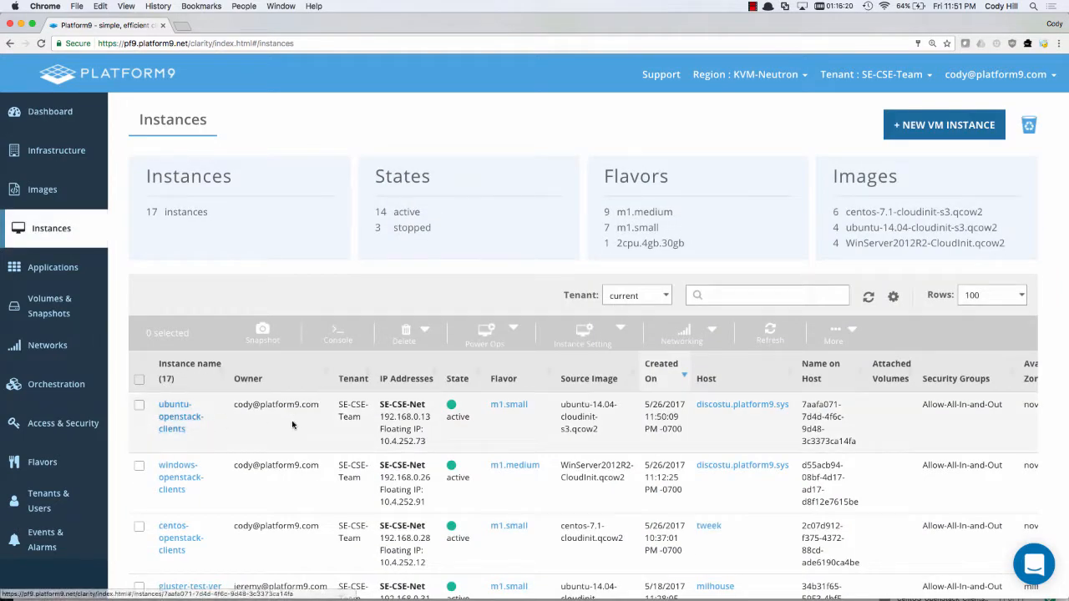
pyautogui.moveTo(509, 404)
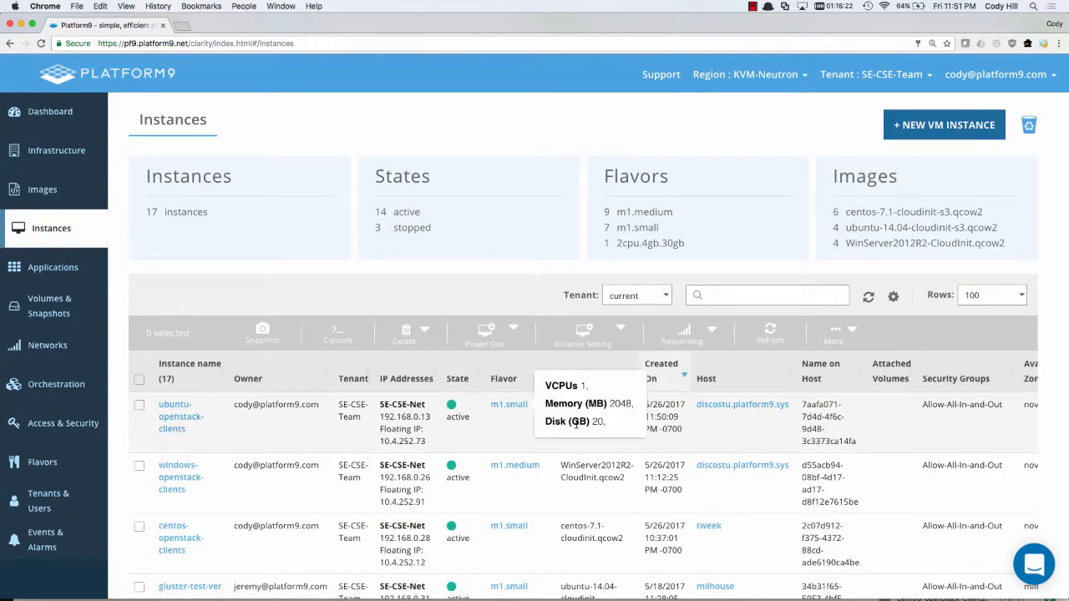
# - Check the m1.small flavor and select floating IP 10.4.252.73 of ubuntu-openstack-clients
pyautogui.click(140, 405)
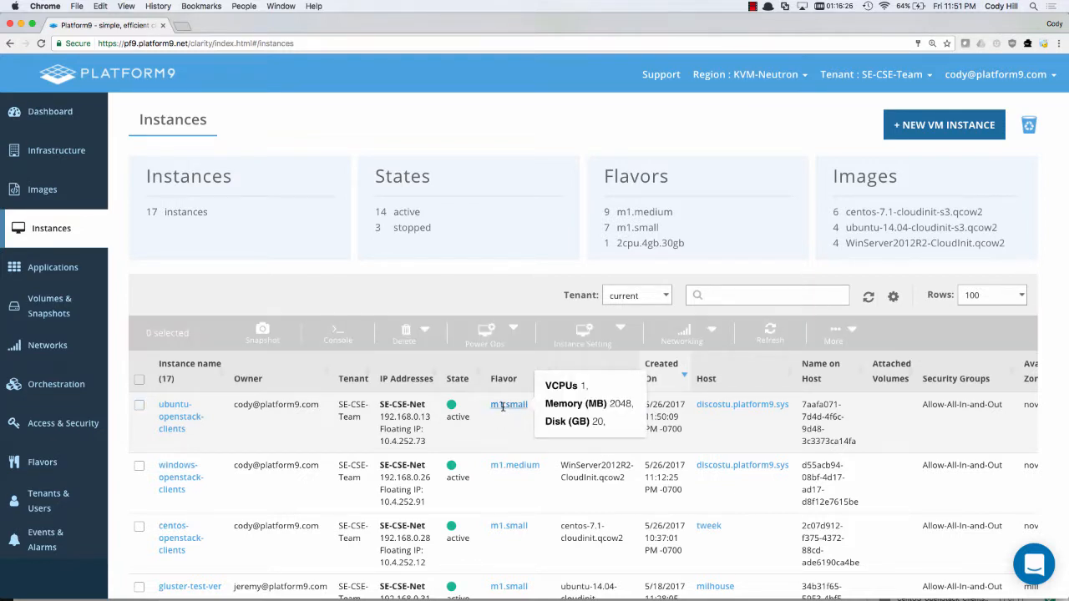
pyautogui.moveTo(499, 417)
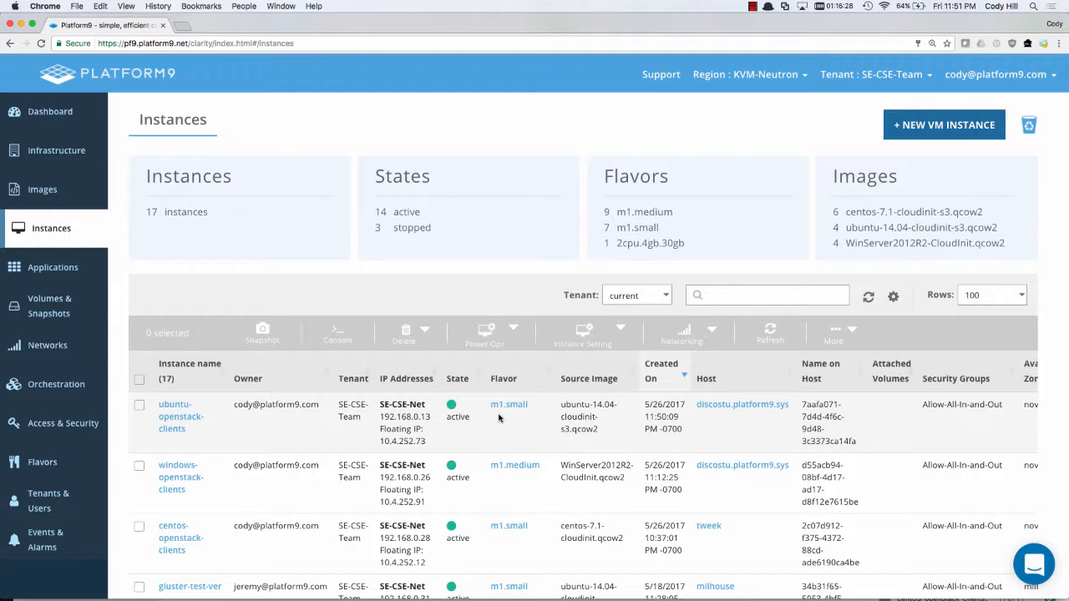
pyautogui.moveTo(380, 416); pyautogui.dragTo(426, 441)
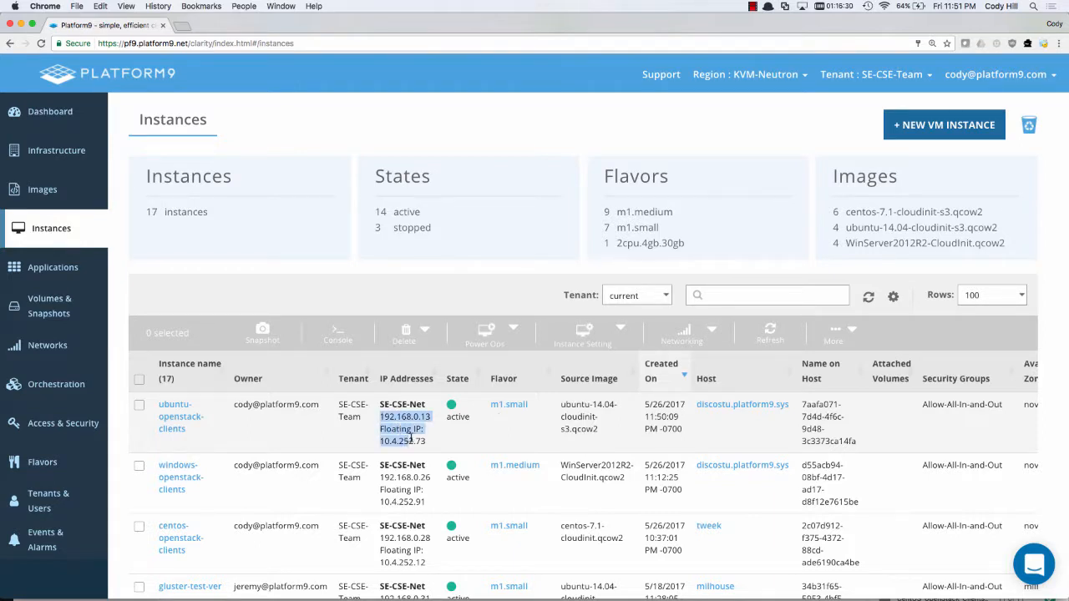
pyautogui.click(140, 404)
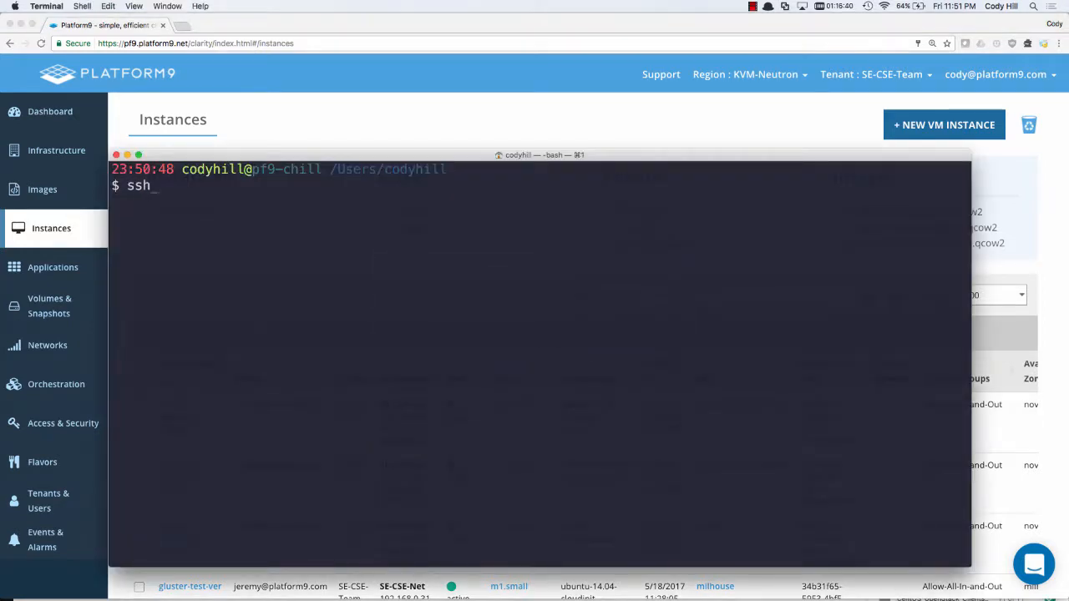
# - SSH as ubuntu to 10.4.252.73 and accept the host key with 'yes'
pyautogui.write('ubuntu@10.4.252.73')
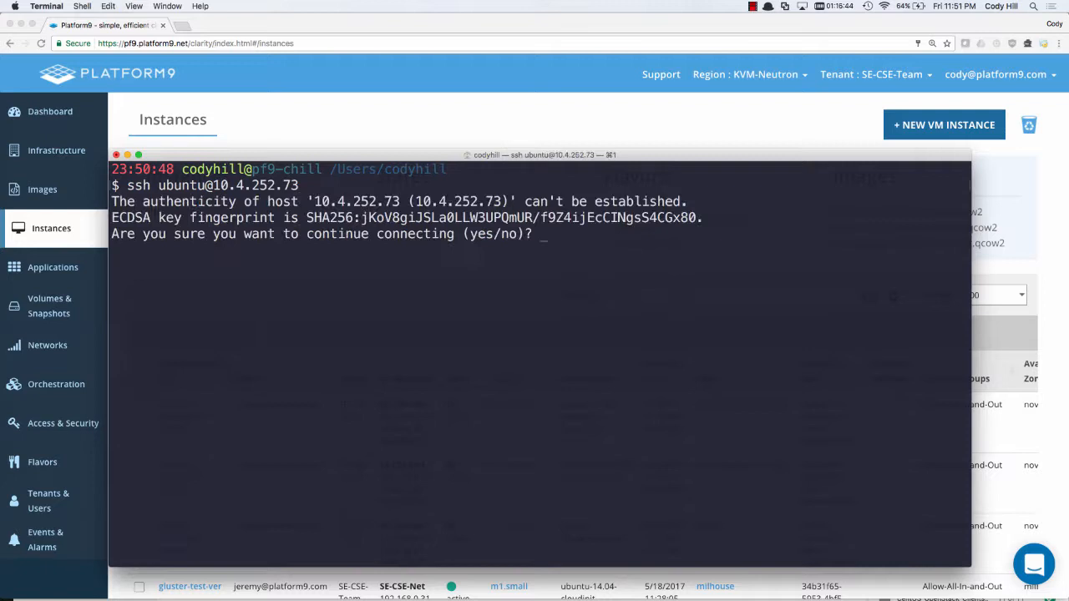
pyautogui.write('yes')
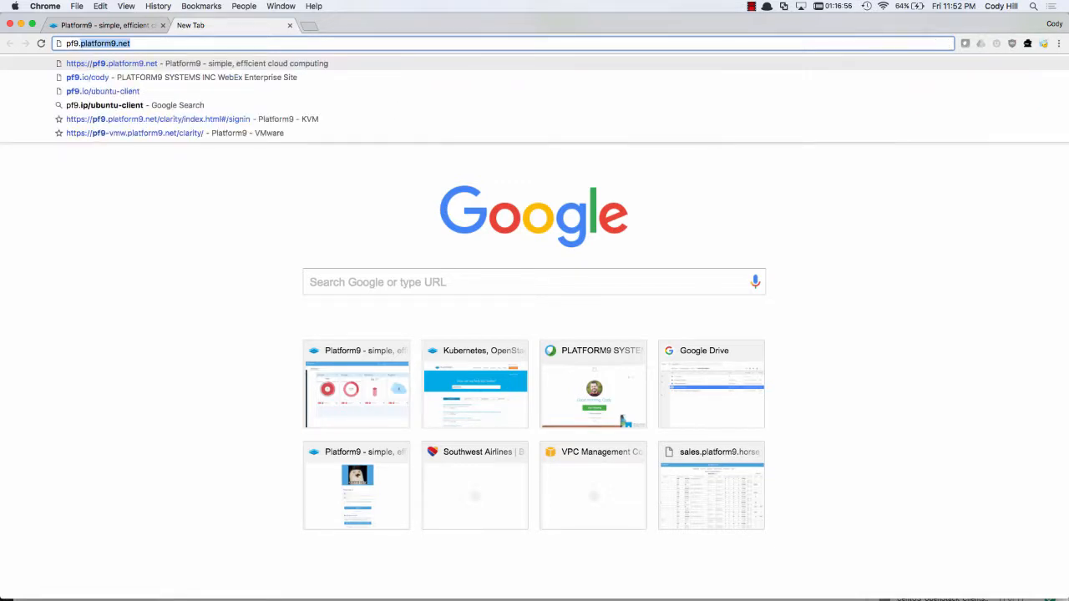
# - Load the pf9.io short link listing the OpenStack client install commands
pyautogui.write('pf9.io')
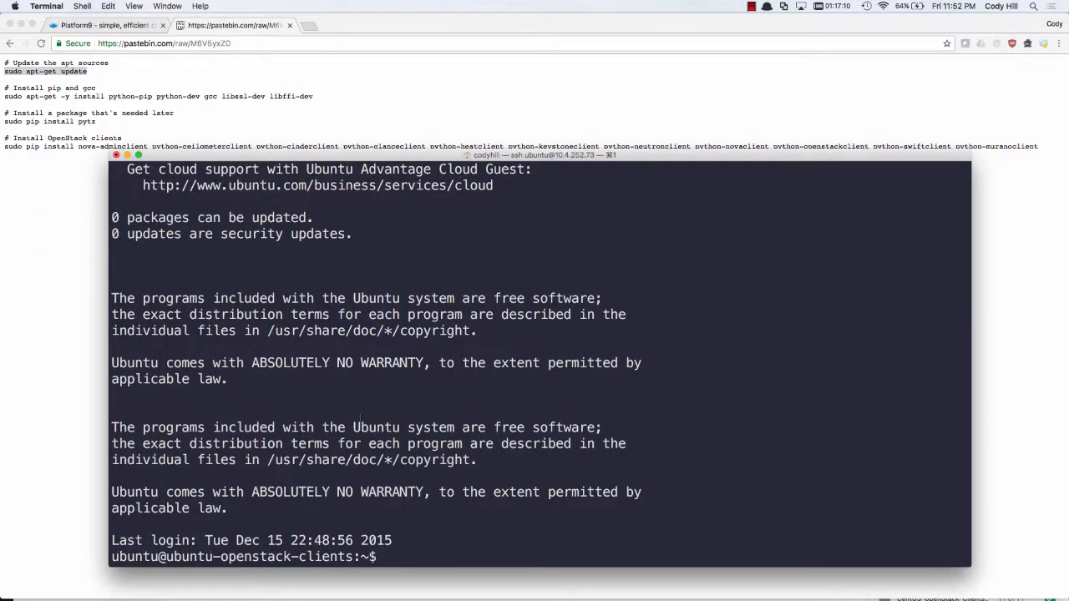
# - Run 'sudo apt-get update' on the ubuntu-openstack-clients VM
pyautogui.write('sudo apt-get update')
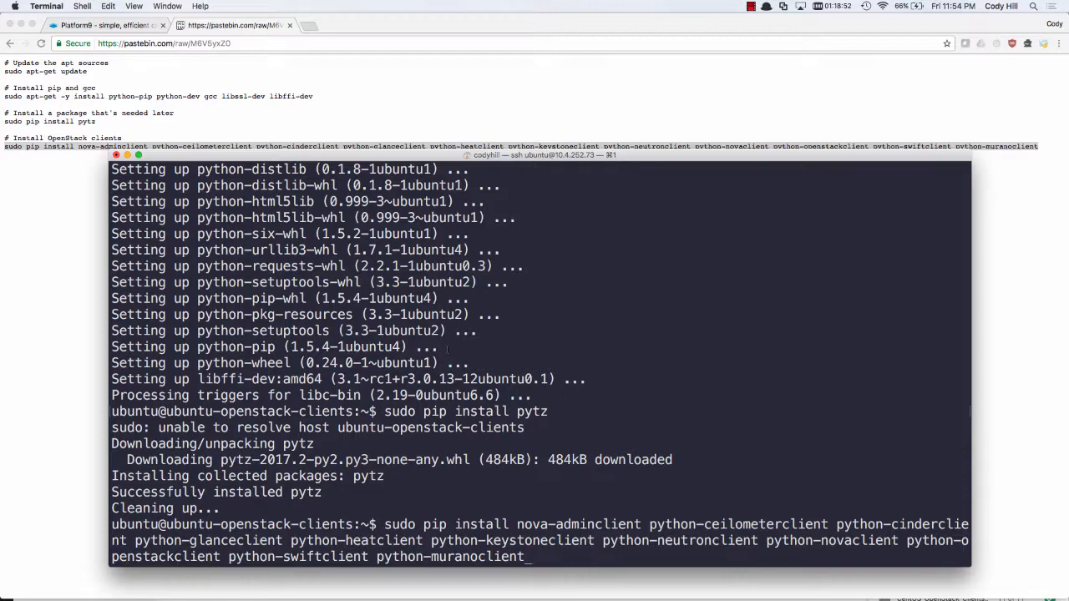
# - Scroll through the pip, pytz and OpenStack client installation output
pyautogui.scroll(-3)
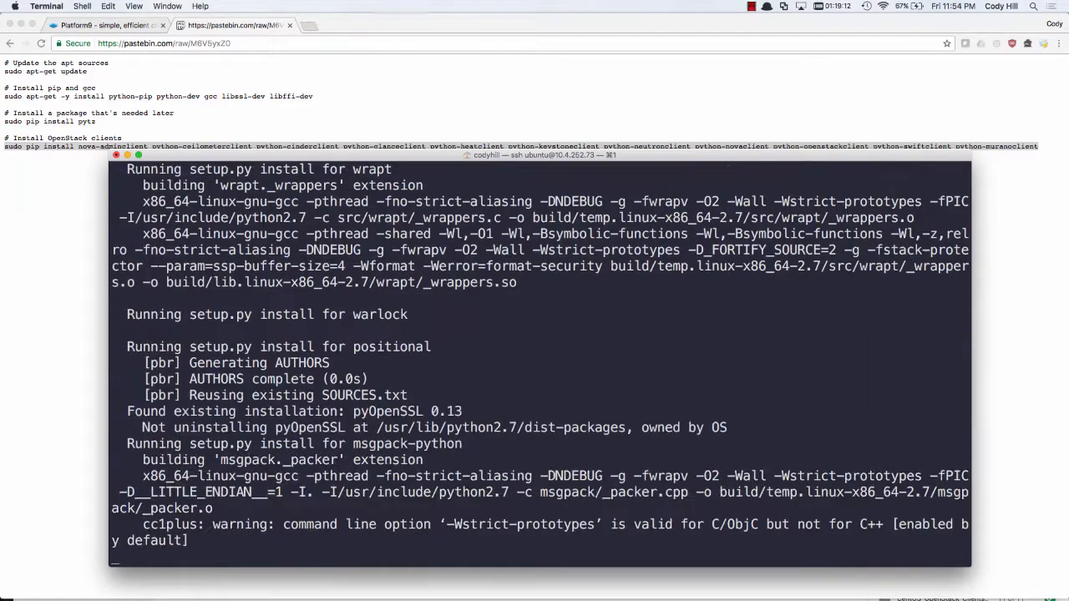
pyautogui.scroll(-3)
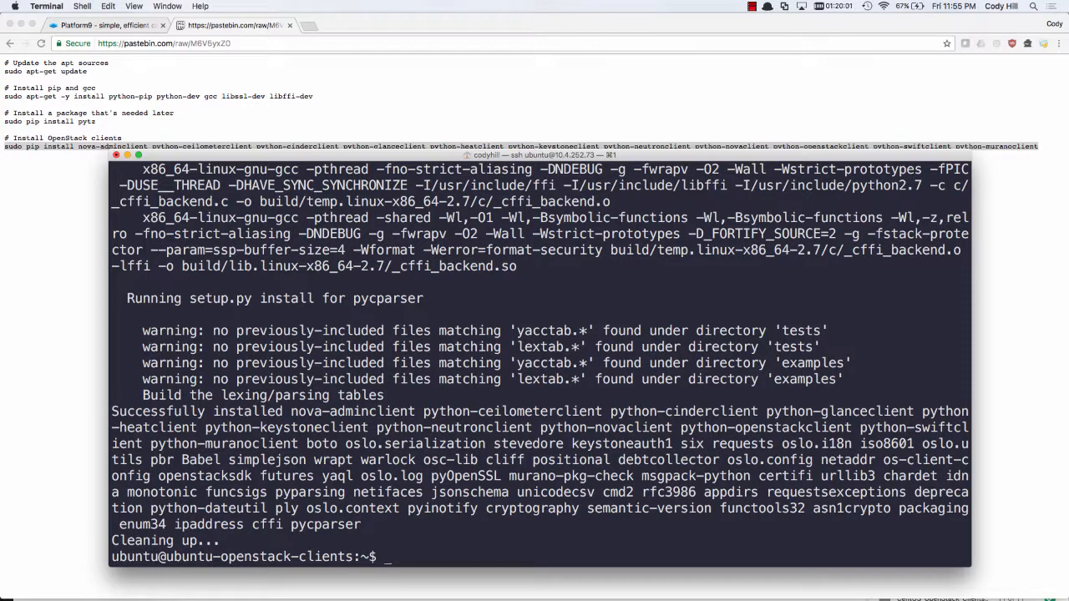
# - Open Access & Security's API Access tab and select the OpenStack RC variables
pyautogui.click(102, 25)
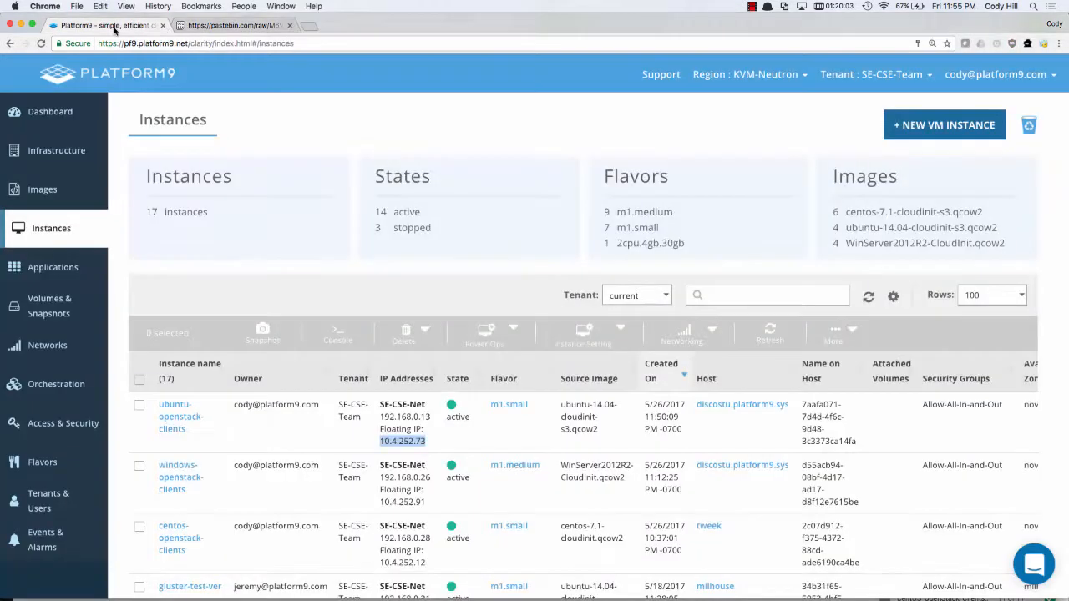
pyautogui.click(63, 423)
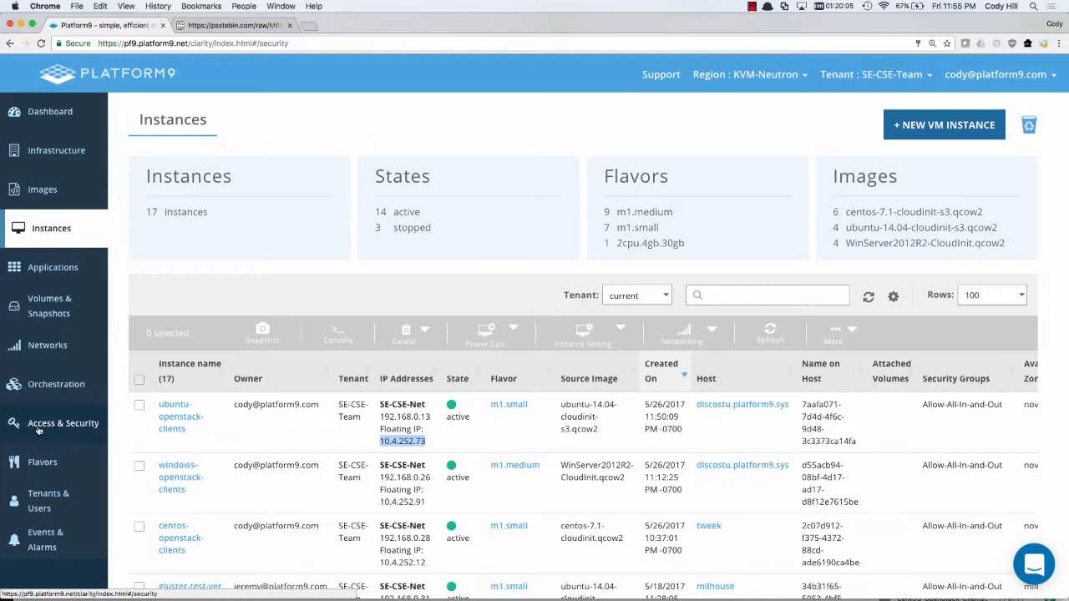
pyautogui.click(62, 423)
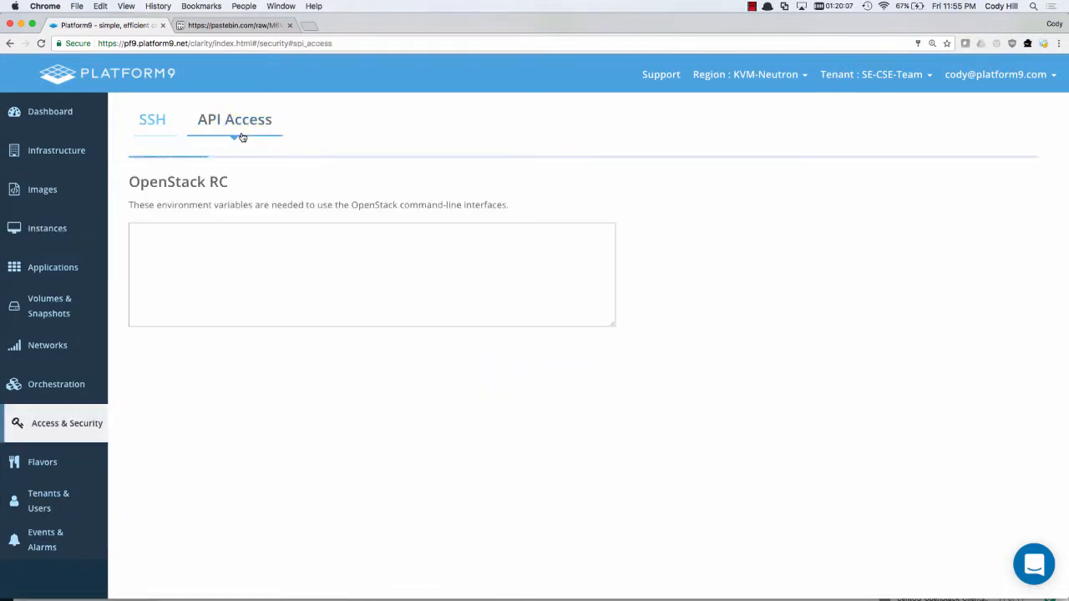
pyautogui.click(234, 120)
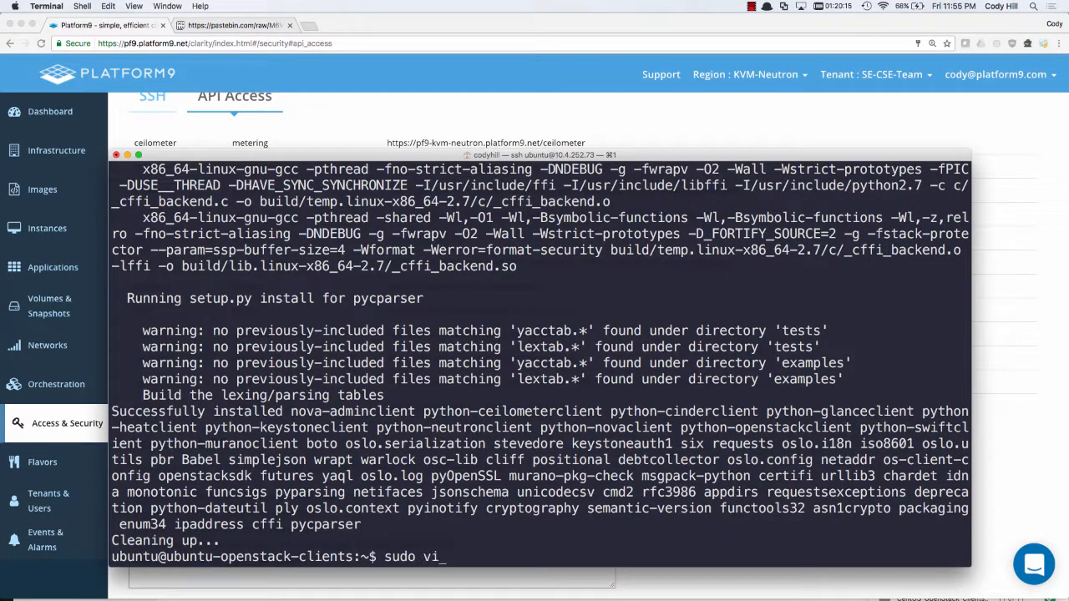
# - Write openstack.rc in vi with the pasted RC exports and password, saving with :wq
pyautogui.write('opens')
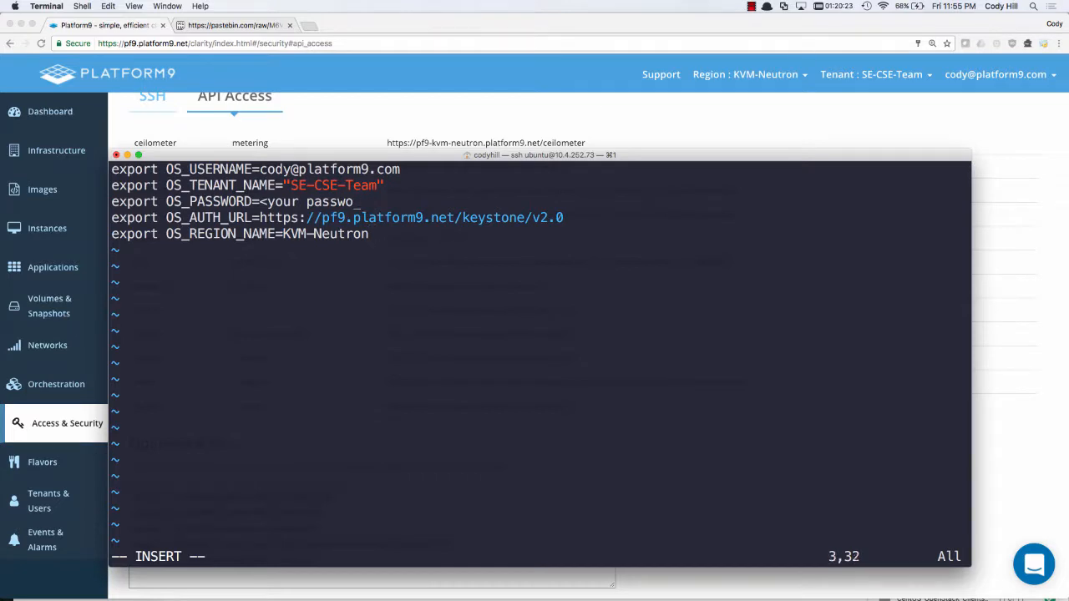
pyautogui.press('BackSpace')
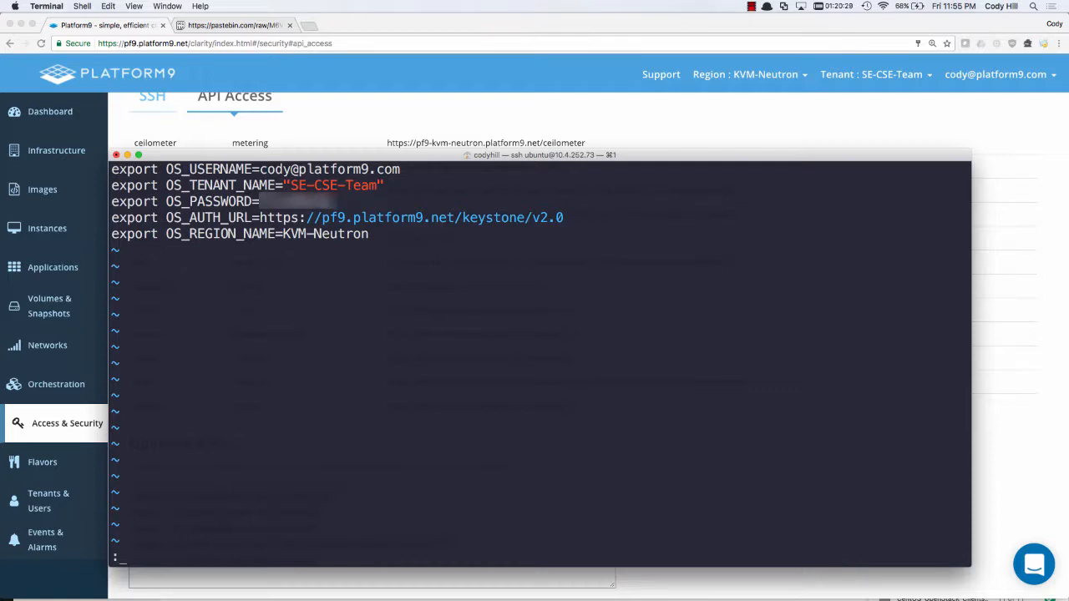
pyautogui.write(':wq')
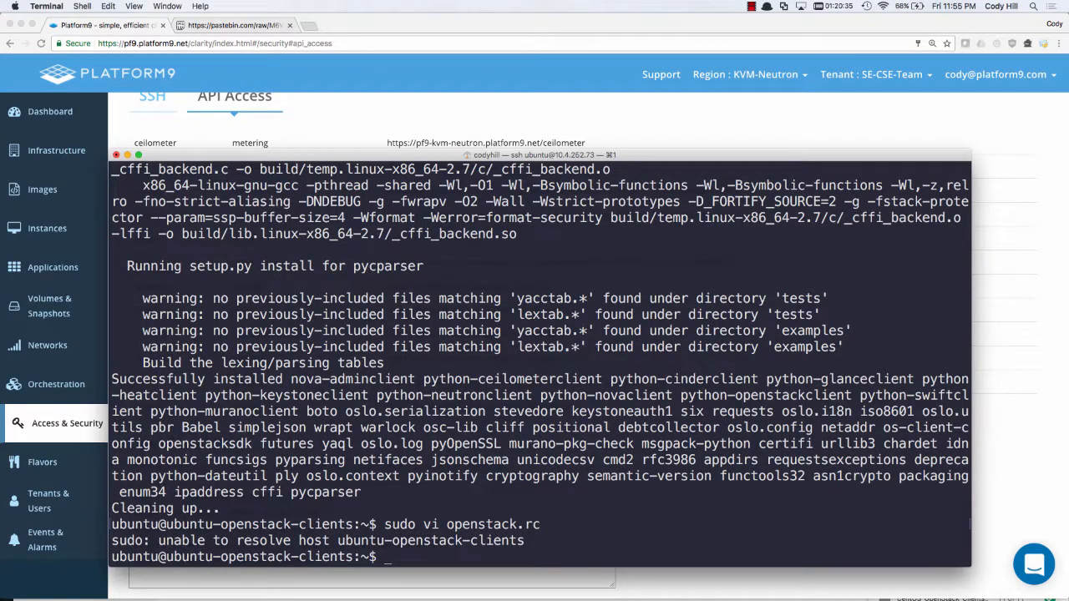
# - Source openstack.rc and run 'openstack server list'
pyautogui.write('source o')
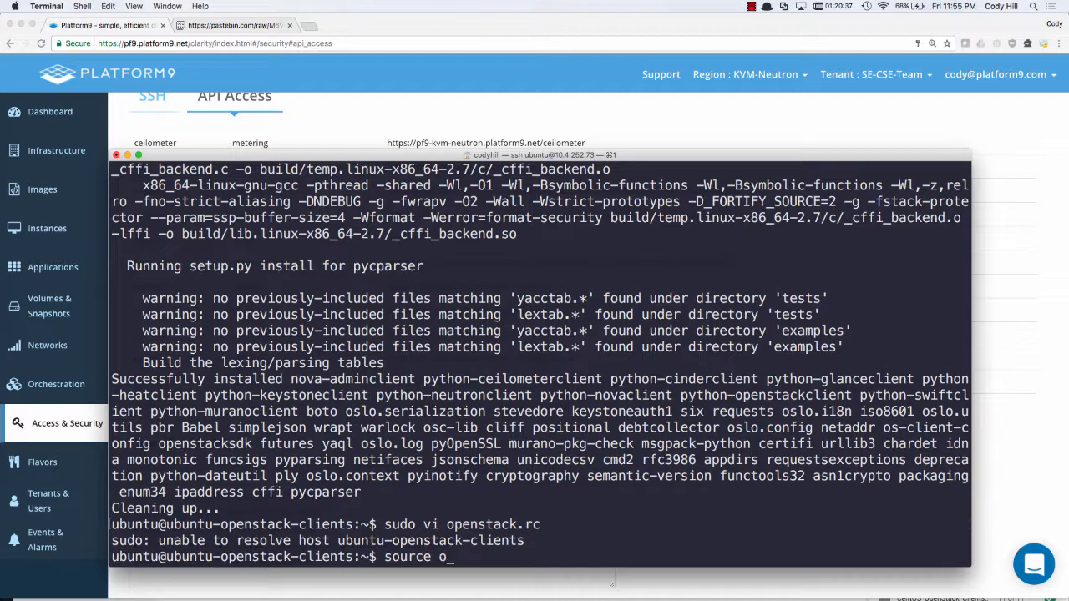
pyautogui.press('Return')
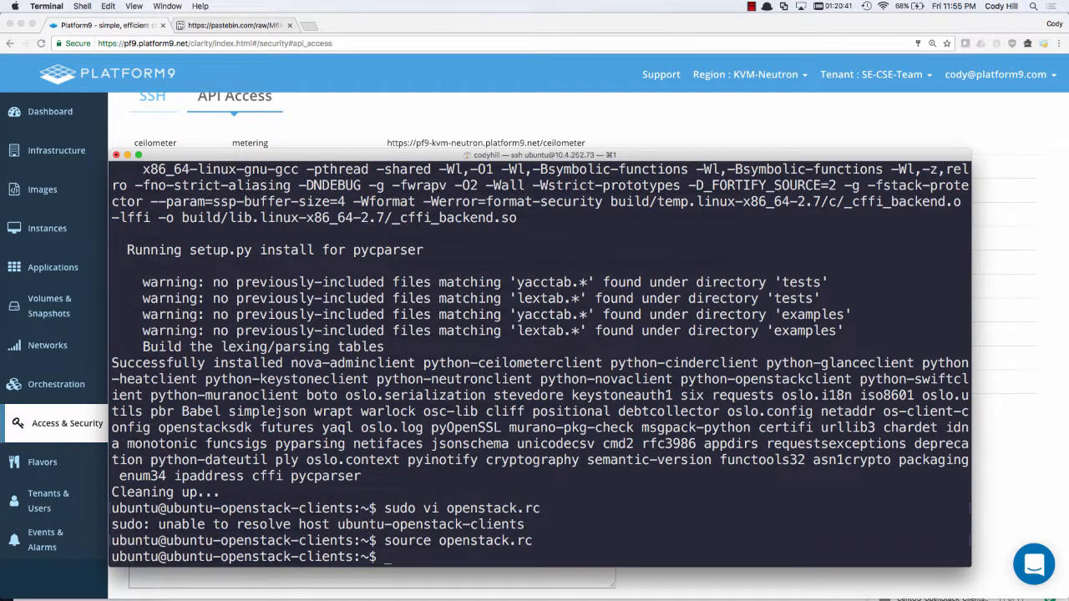
pyautogui.write('openstack server list')
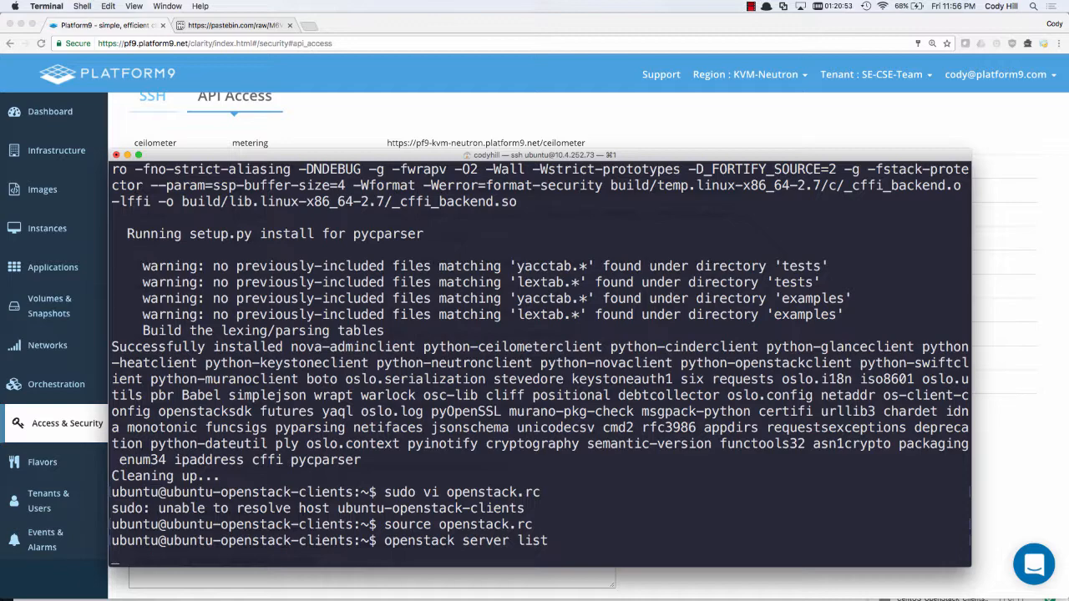
pyautogui.press('Return')
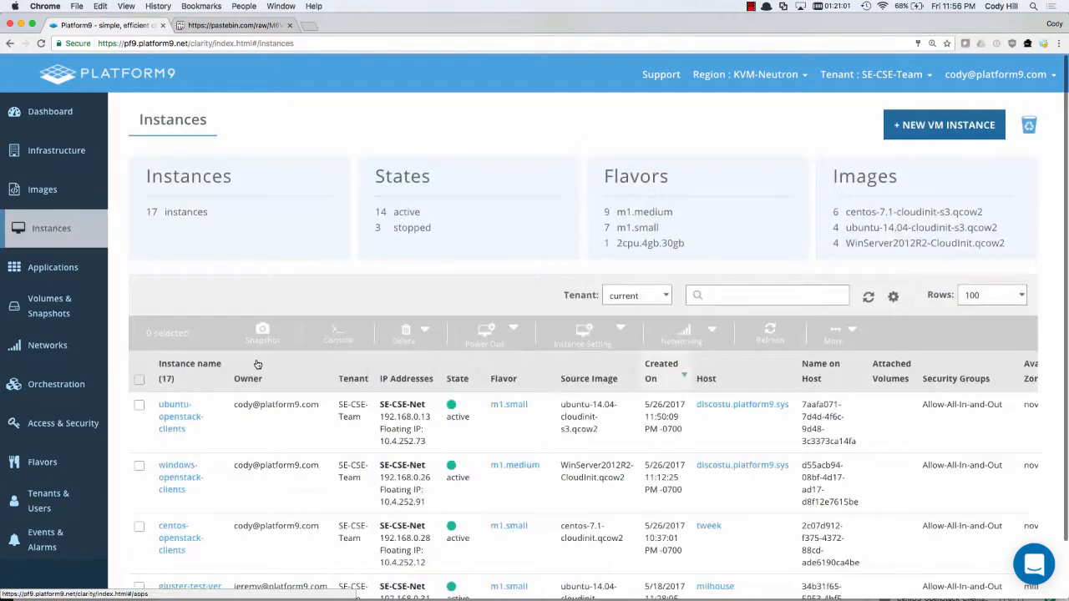
# - Scroll the instances table down to cassandradb and JoeBob-server
pyautogui.scroll(-3)
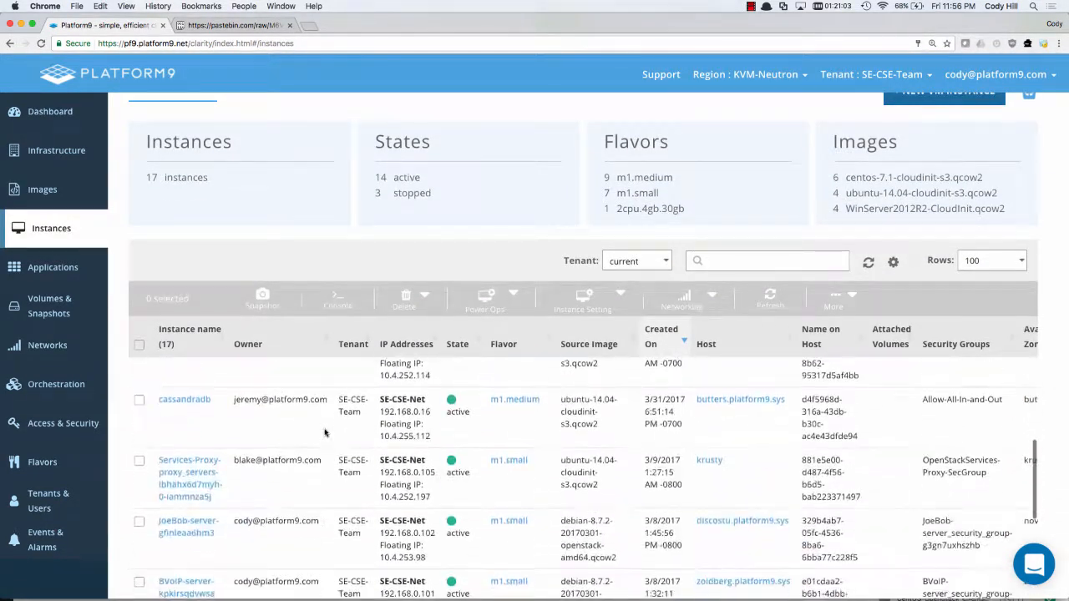